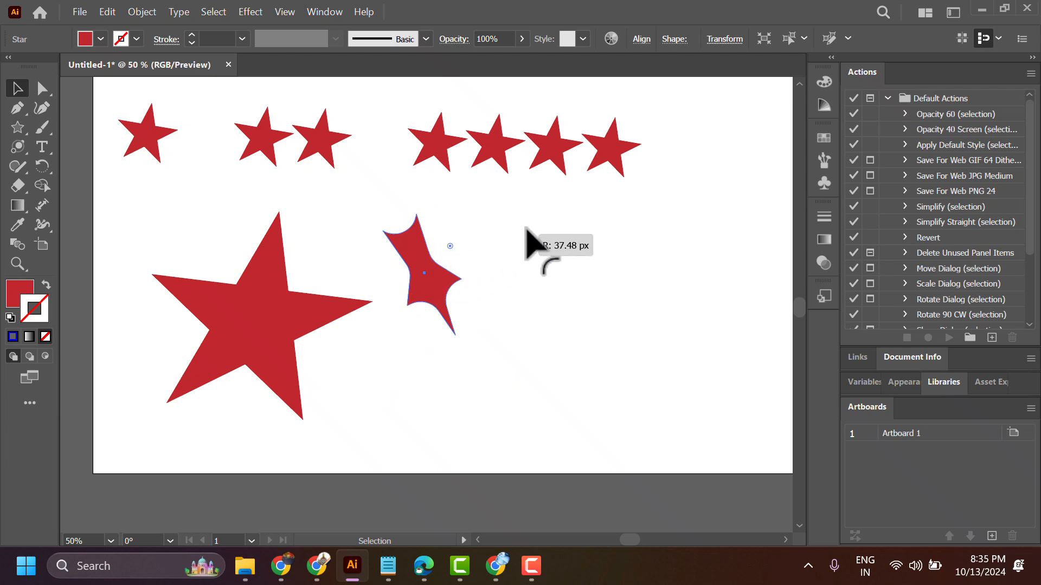
Try orange and pink gradients and two pattern swatches as fills on the large star.
{"action": "left_click", "coordinate": [425, 272]}
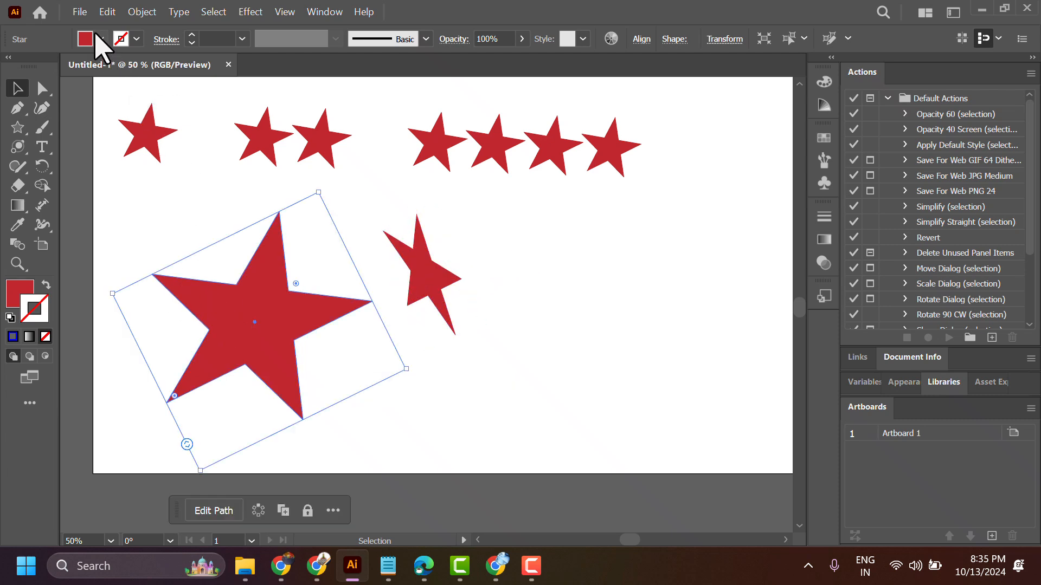
{"action": "mouse_move", "coordinate": [122, 40]}
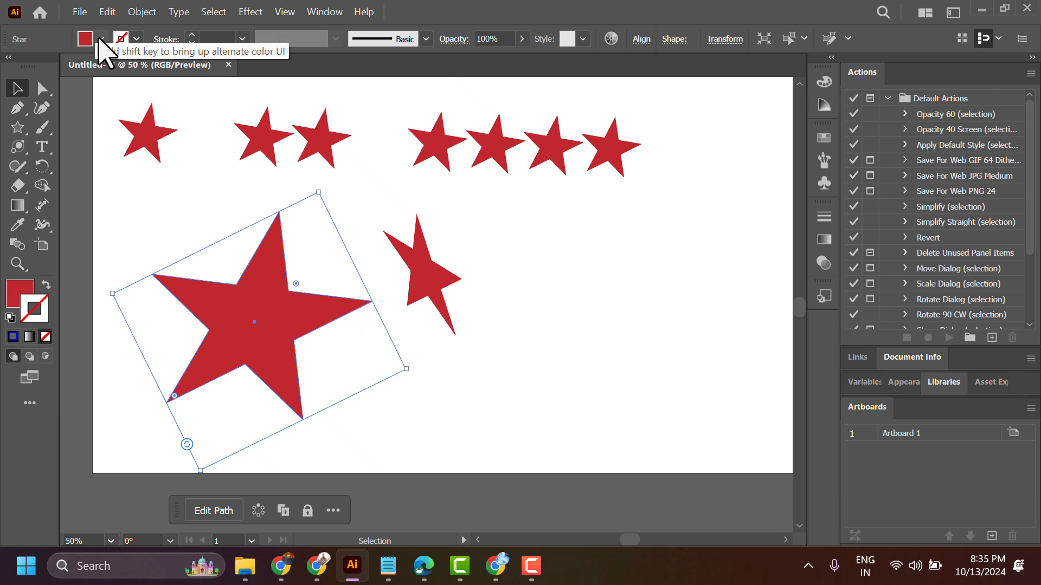
{"action": "left_click", "coordinate": [101, 39]}
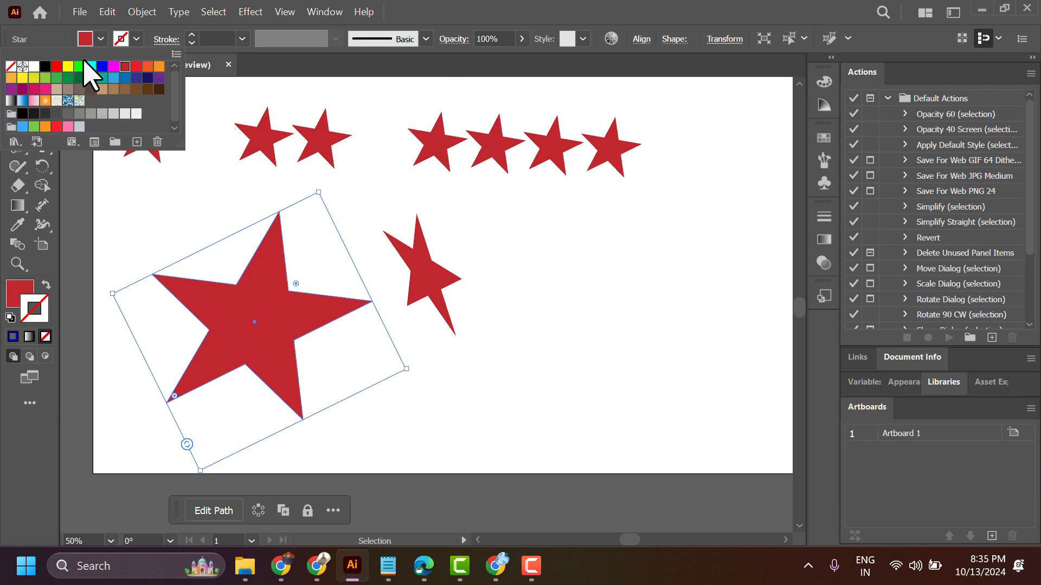
{"action": "mouse_move", "coordinate": [79, 79]}
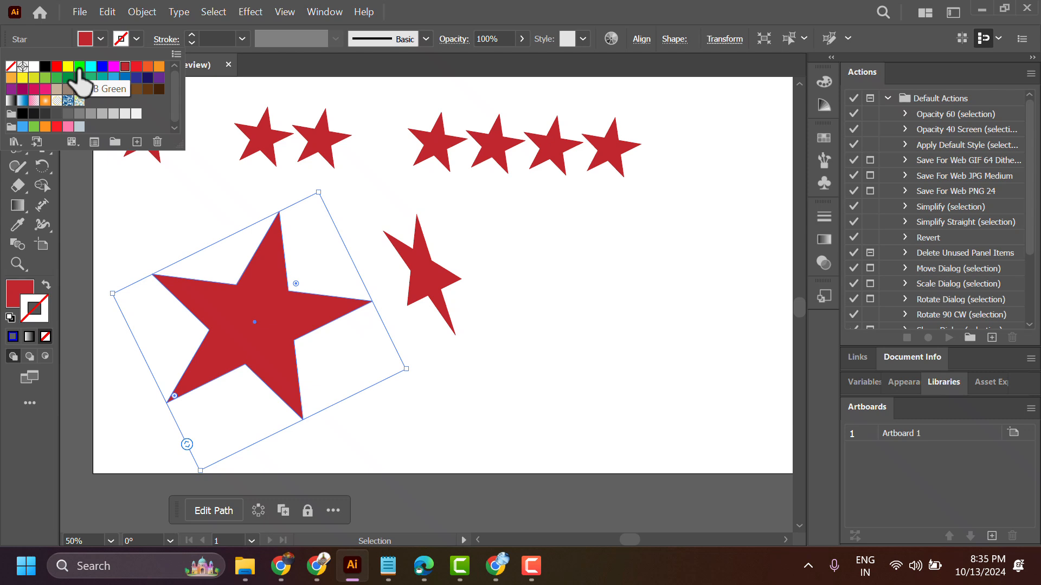
{"action": "left_click", "coordinate": [102, 66]}
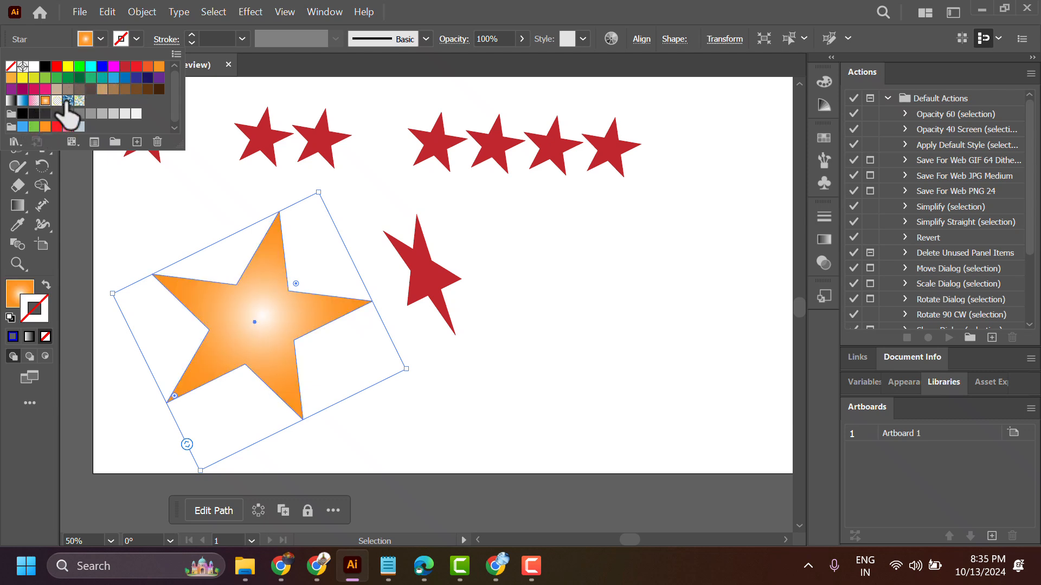
{"action": "left_click", "coordinate": [66, 100]}
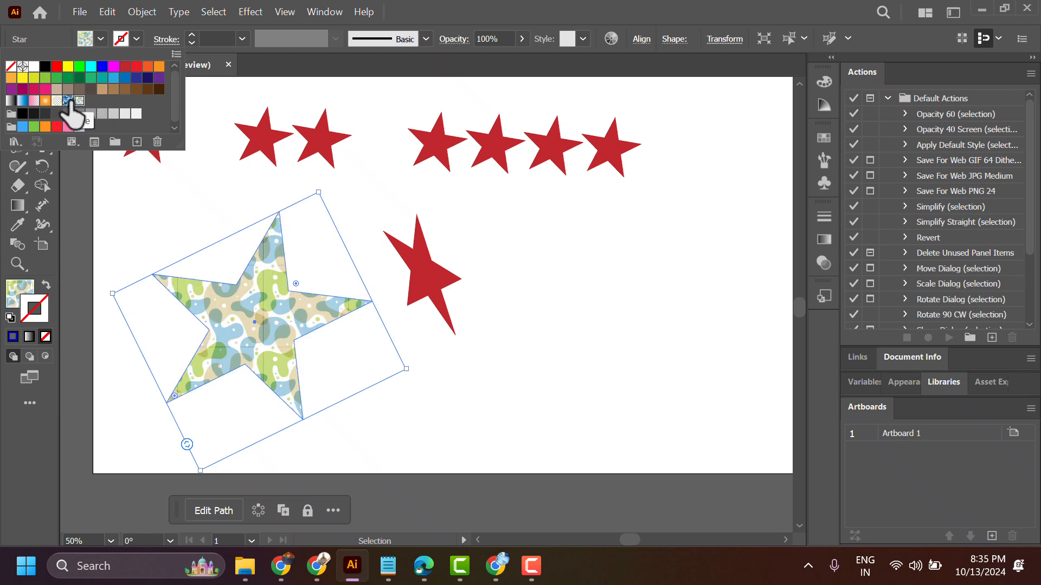
{"action": "left_click", "coordinate": [66, 100]}
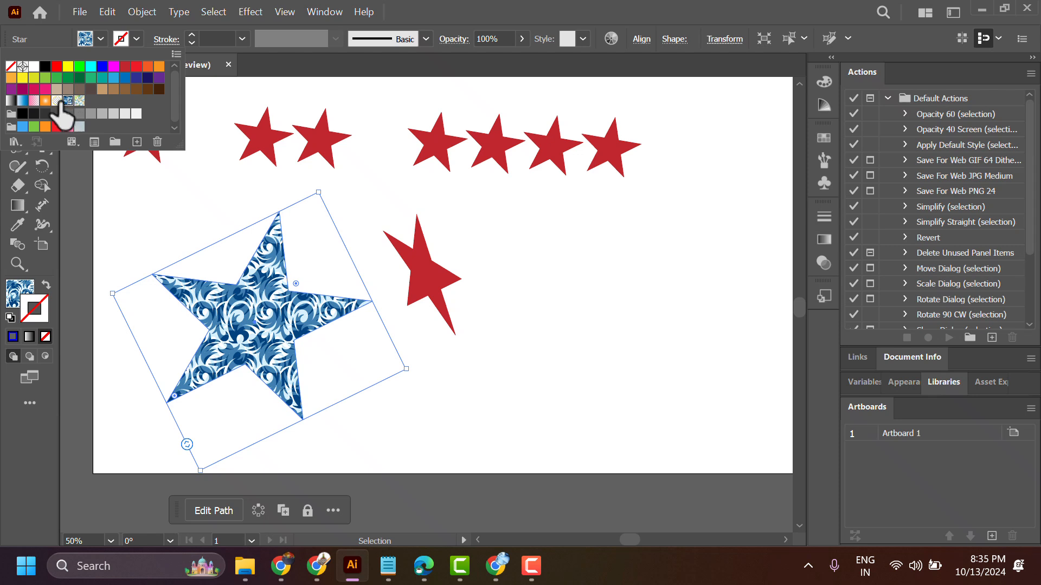
{"action": "left_click", "coordinate": [34, 99]}
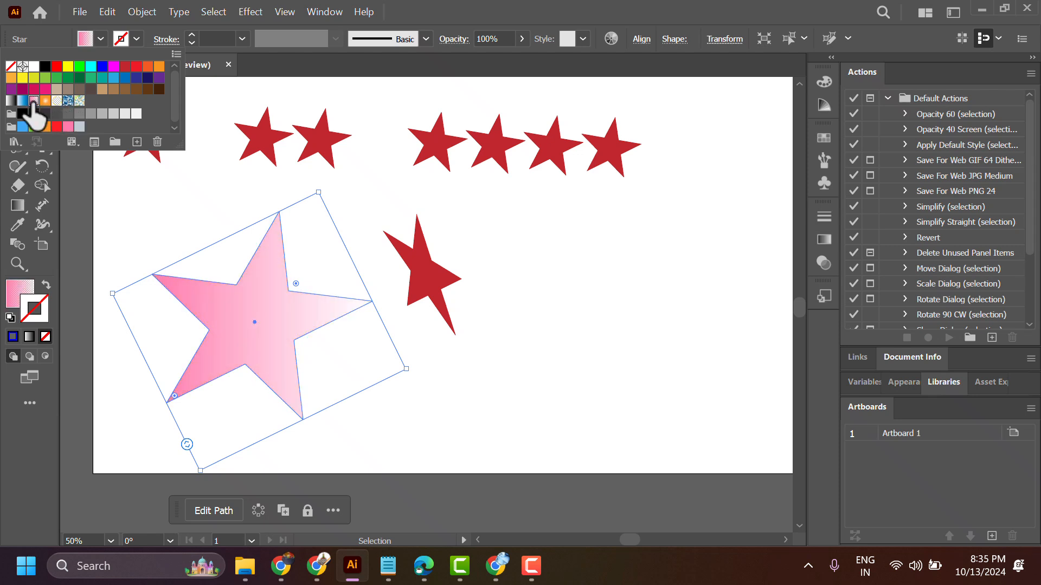
Try solid red and black swatch fills on the star, ending with solid teal.
{"action": "left_click", "coordinate": [37, 127]}
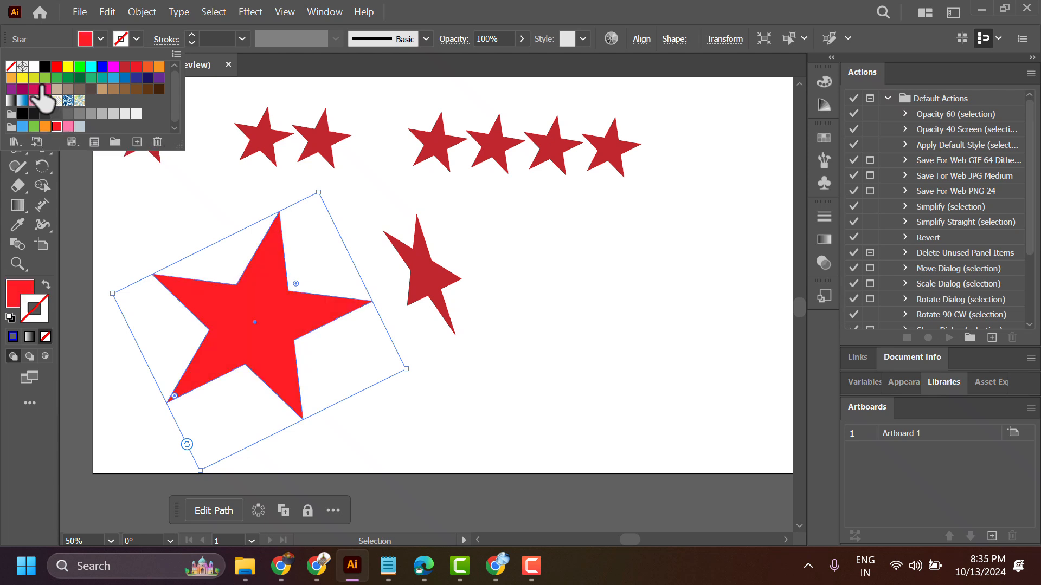
{"action": "left_click", "coordinate": [23, 66]}
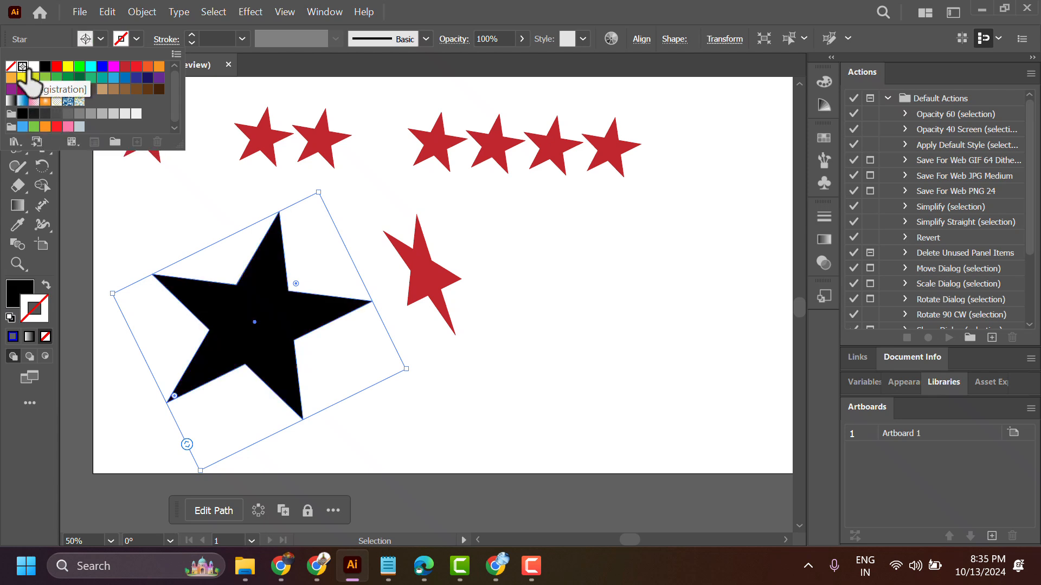
{"action": "left_click", "coordinate": [46, 65]}
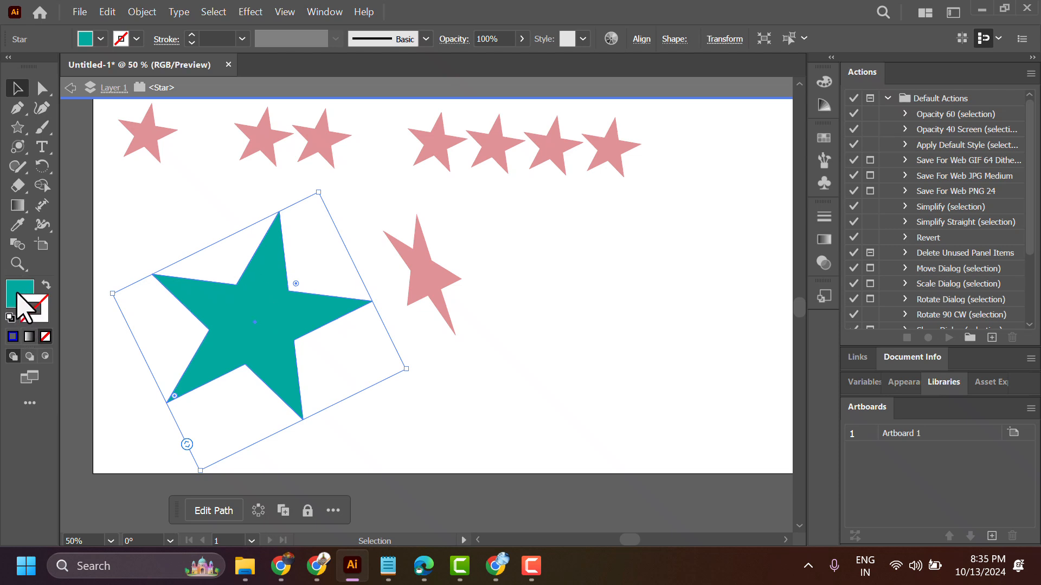
{"action": "mouse_move", "coordinate": [37, 317]}
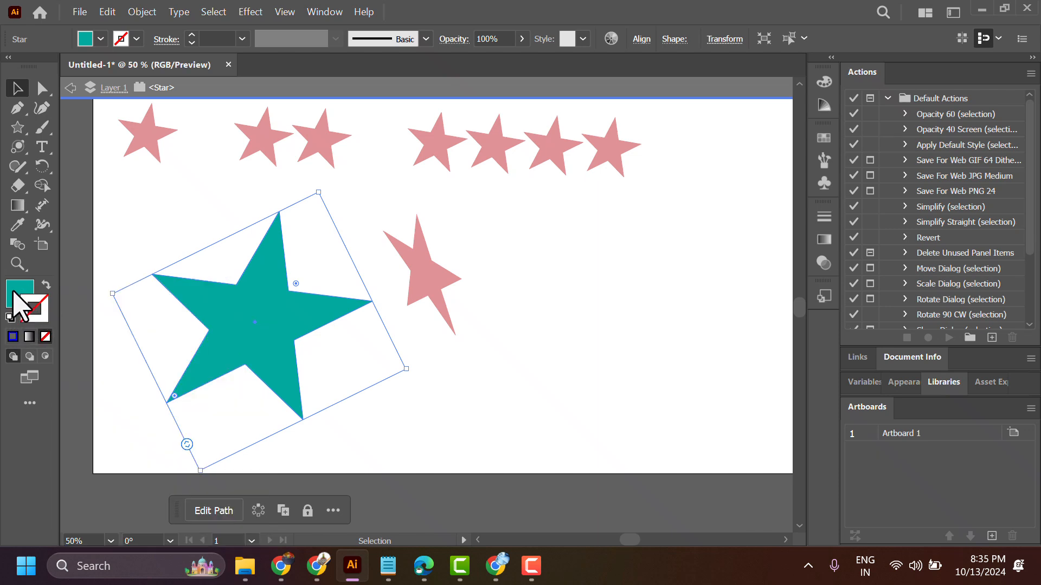
Set the large star's fill to custom crimson #DB0E35 in the Color Picker after testing greens and dark reds.
{"action": "double_click", "coordinate": [19, 287]}
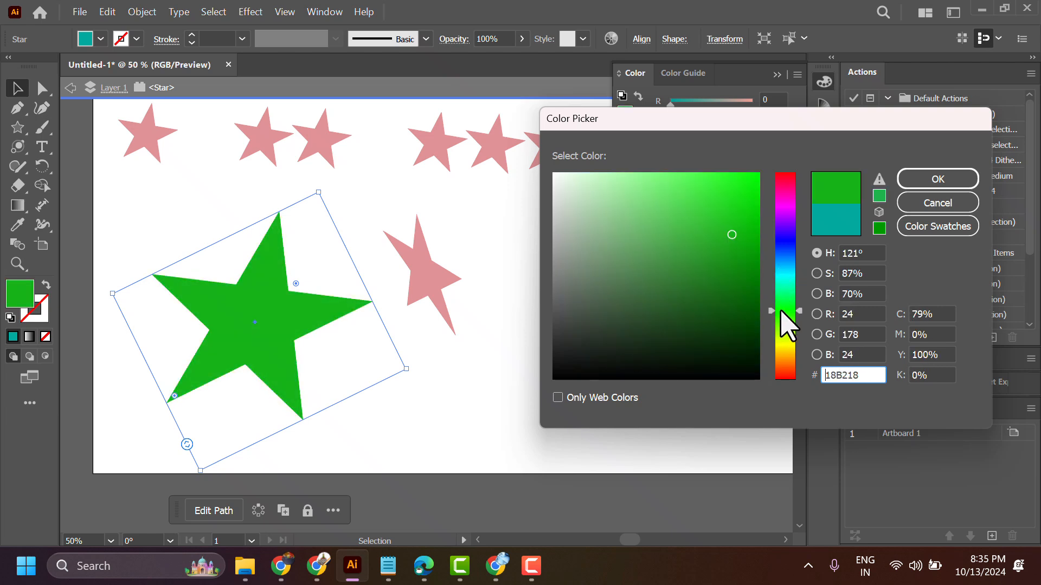
{"action": "left_click", "coordinate": [733, 339]}
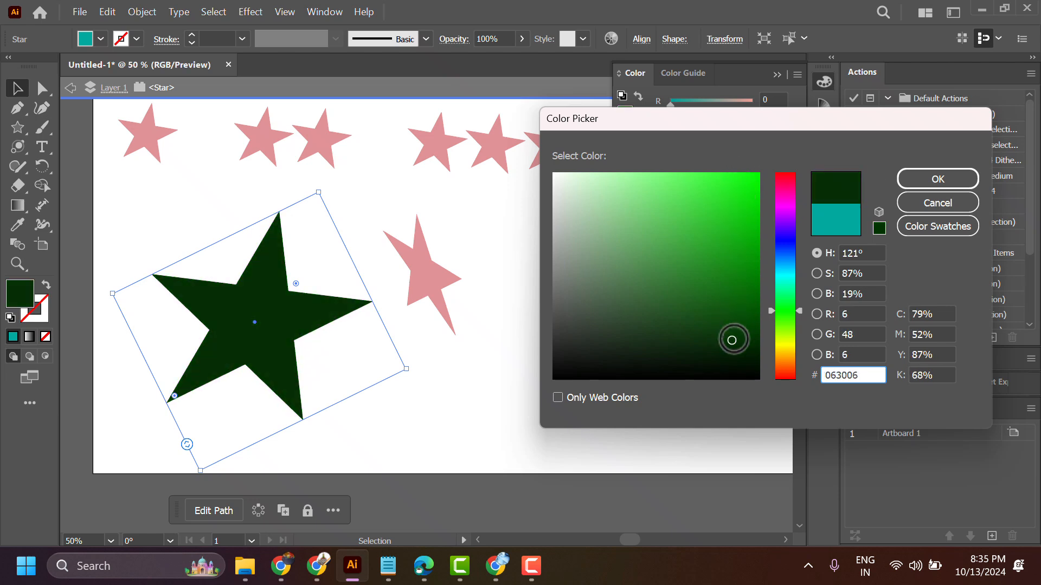
{"action": "left_click", "coordinate": [755, 193]}
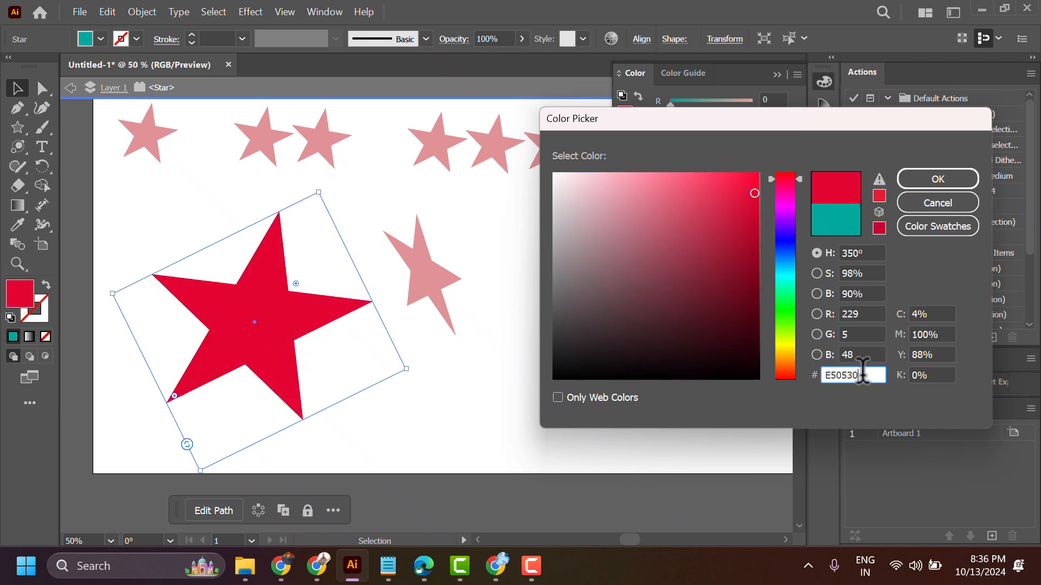
{"action": "triple_click", "coordinate": [853, 375]}
{"action": "type", "text": "4F0714"}
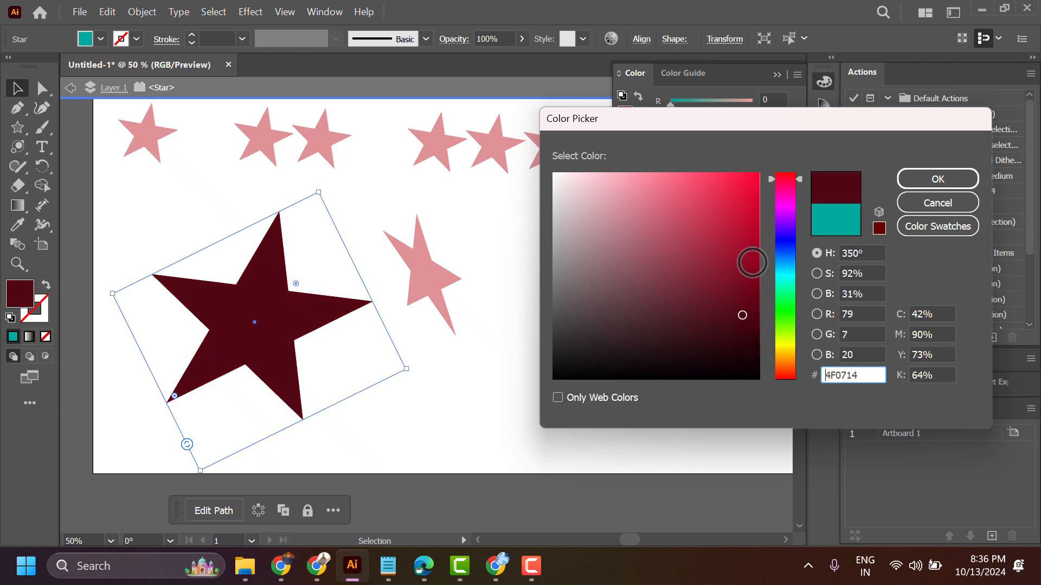
{"action": "left_click", "coordinate": [746, 202]}
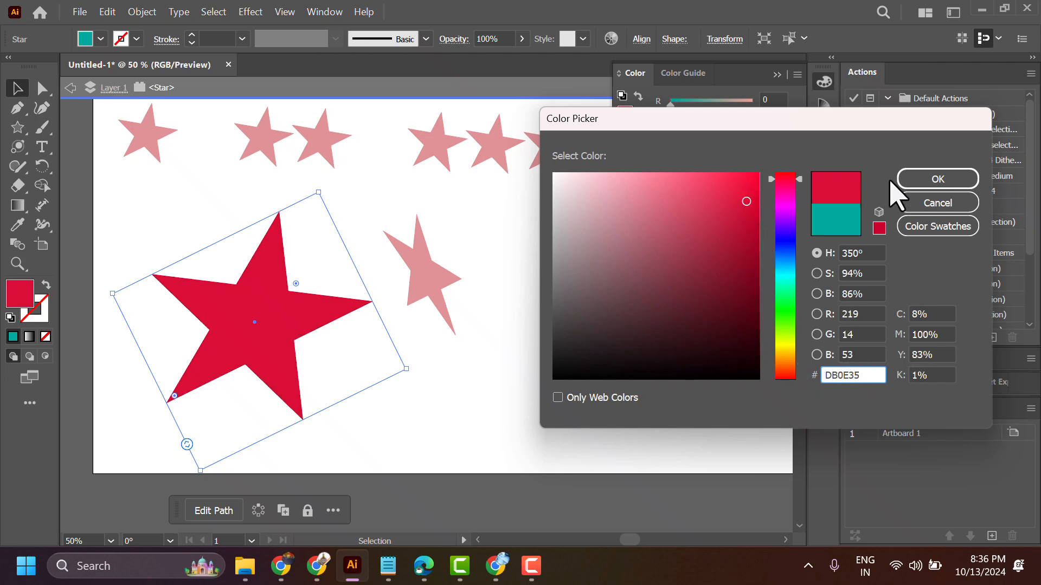
{"action": "left_click", "coordinate": [936, 179]}
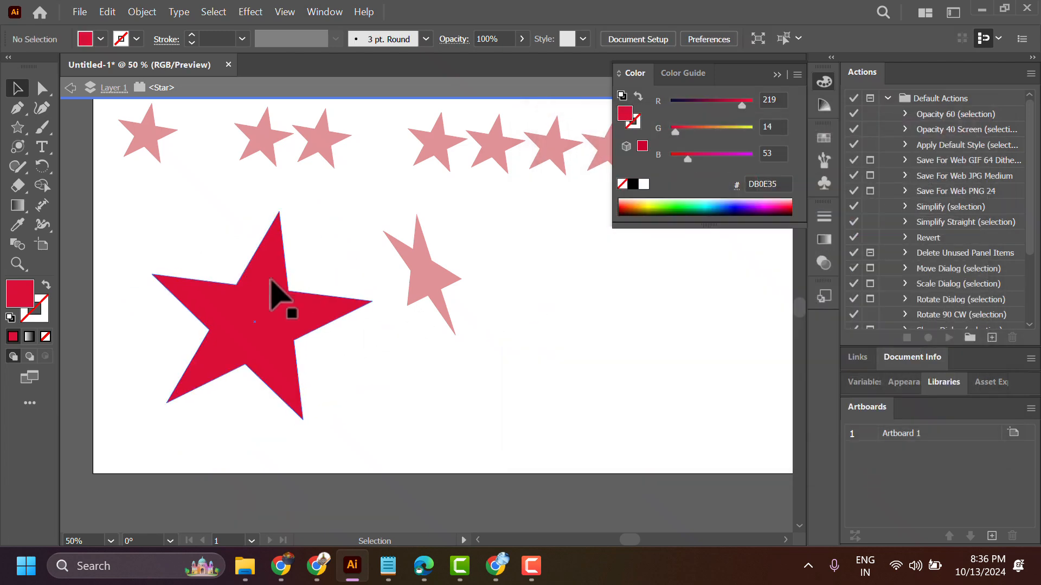
Give the large crimson star a cyan stroke at 9 pt weight, then select the top-left small star.
{"action": "left_click", "coordinate": [266, 306]}
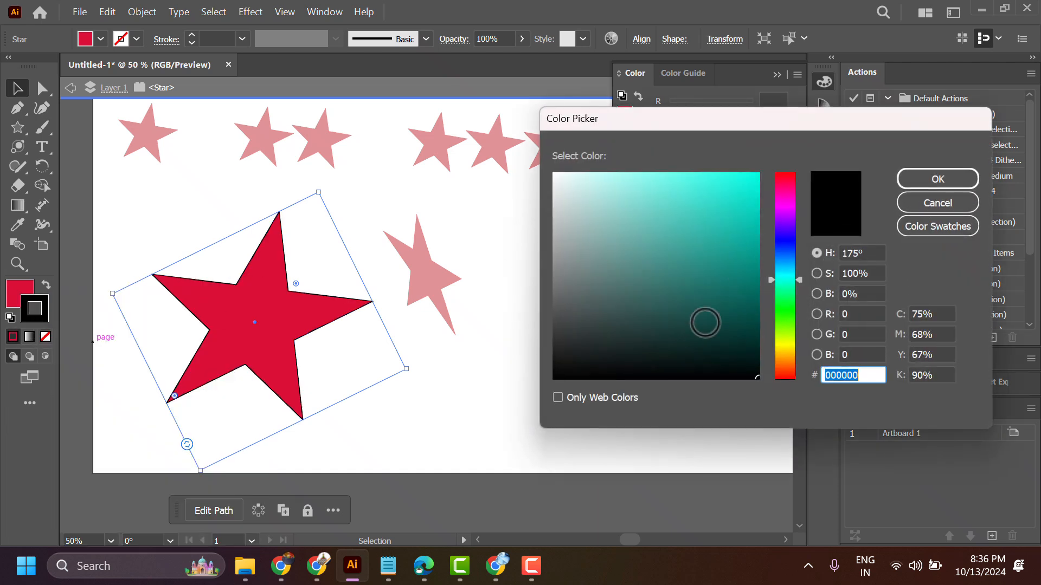
{"action": "left_click", "coordinate": [753, 181]}
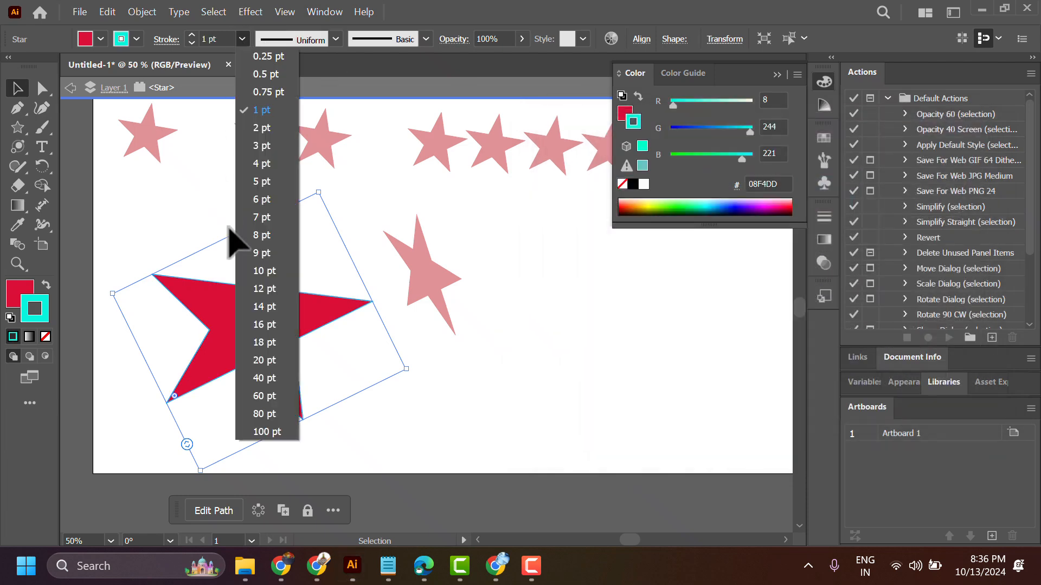
{"action": "left_click", "coordinate": [262, 253]}
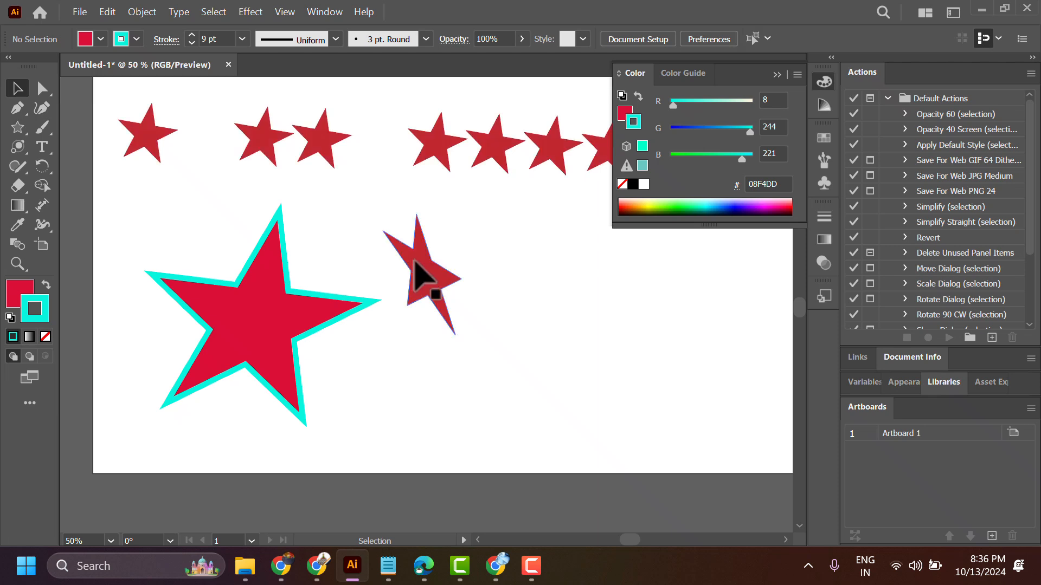
{"action": "left_click", "coordinate": [147, 137]}
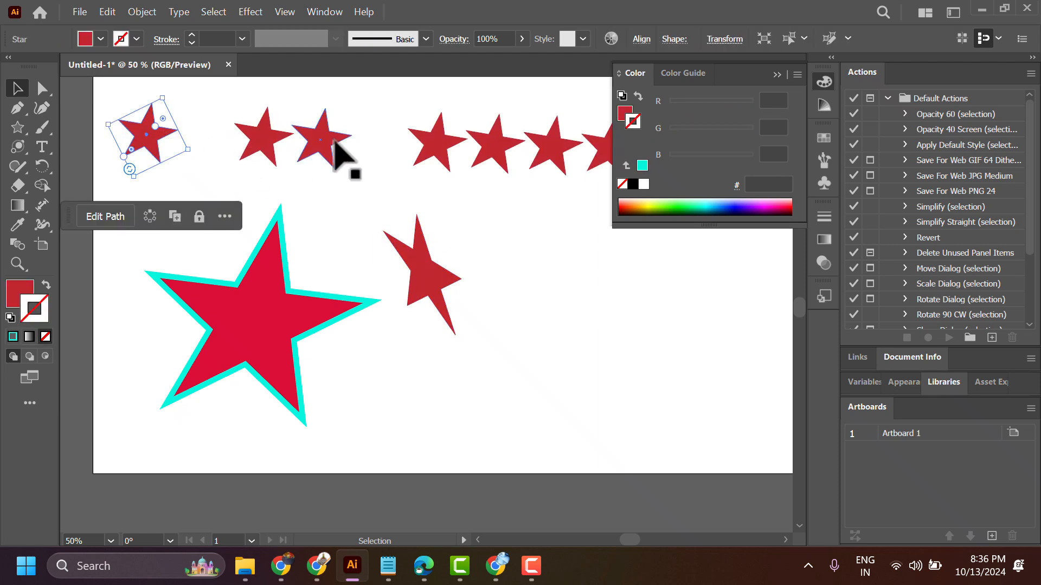
Fill the three leftmost small stars brown and the next two orange, then collapse the Color panel.
{"action": "left_click", "coordinate": [112, 96]}
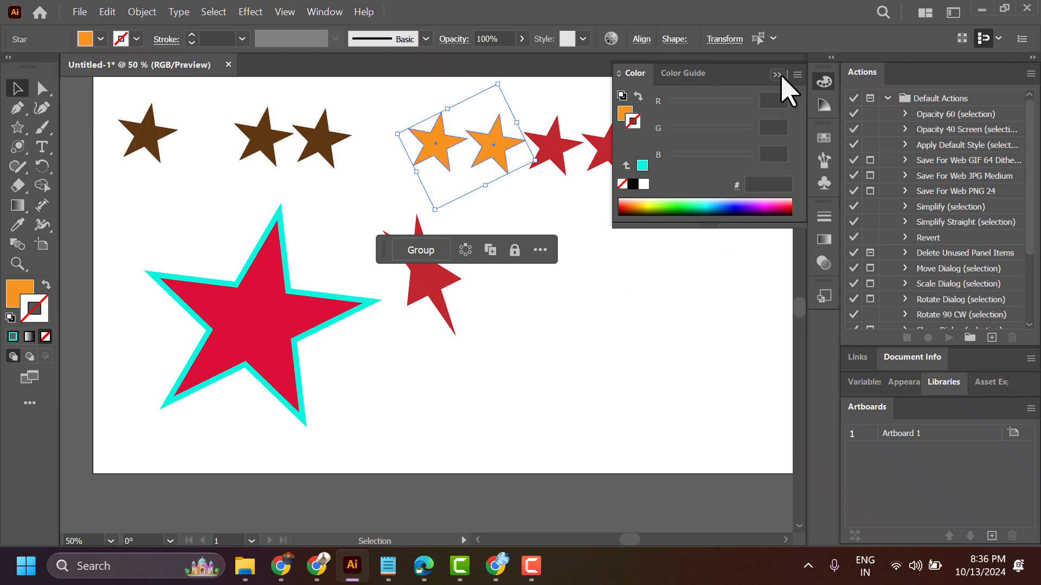
{"action": "left_click", "coordinate": [690, 258]}
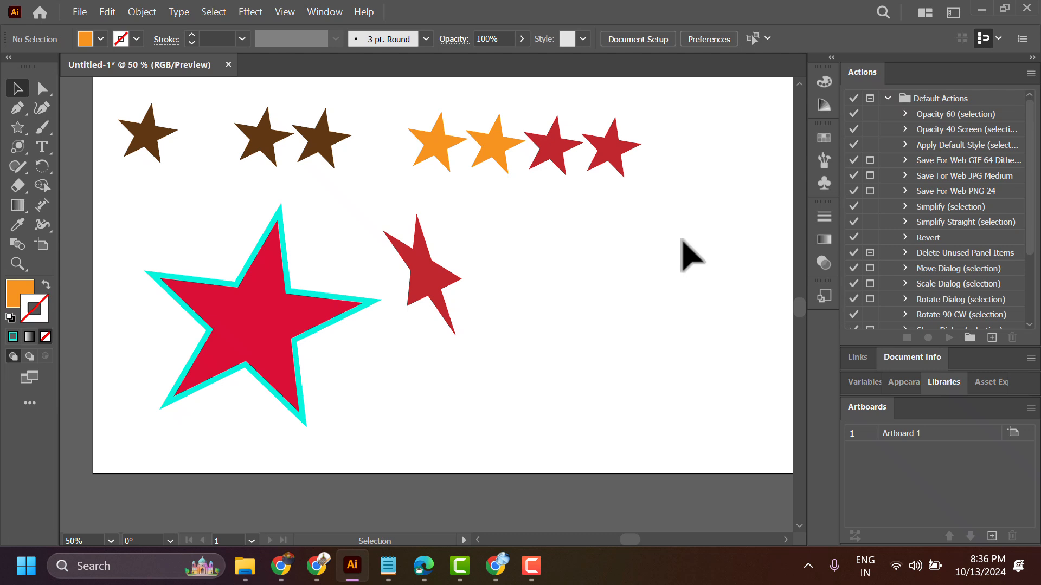
{"action": "mouse_move", "coordinate": [821, 250]}
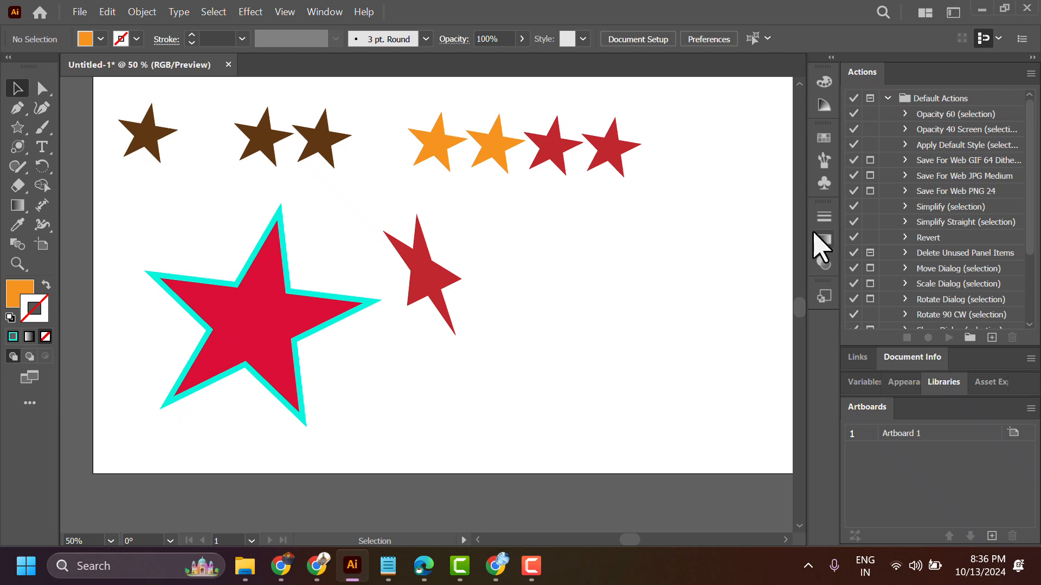
{"action": "mouse_move", "coordinate": [284, 26]}
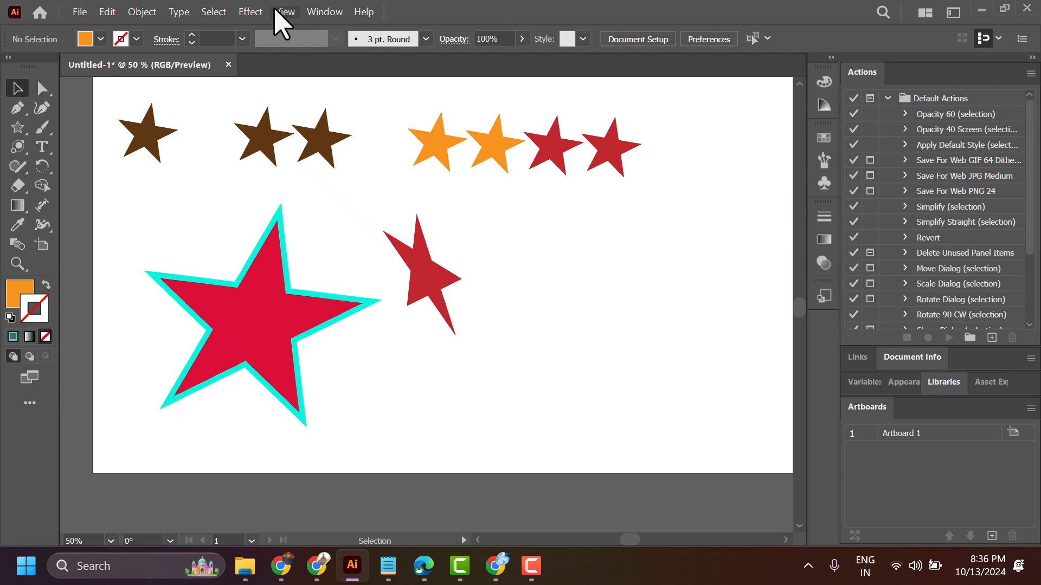
Show the Color panel from the Window menu and make Fill the active attribute for the two red stars.
{"action": "left_click", "coordinate": [324, 12]}
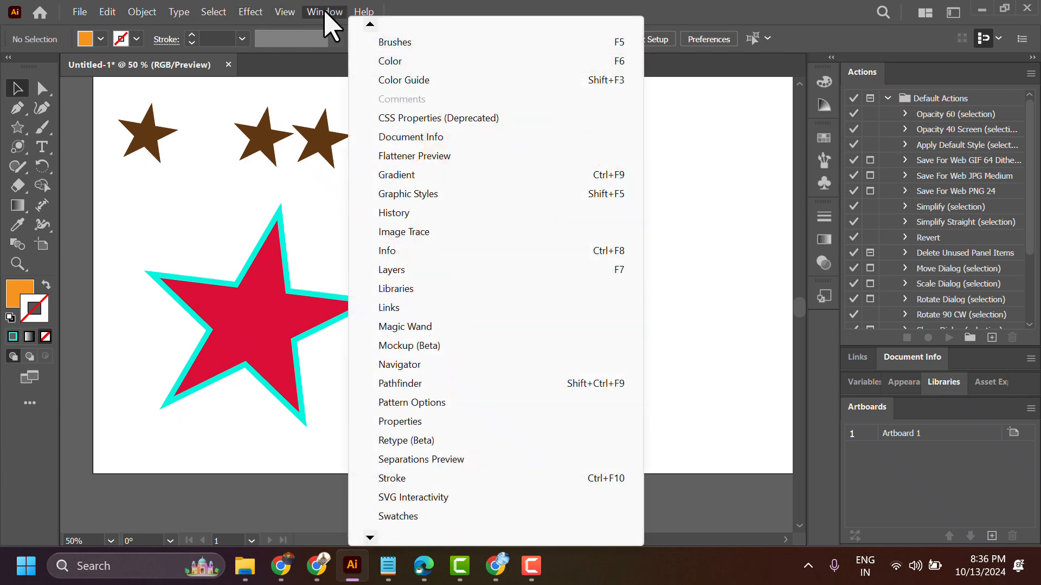
{"action": "left_click", "coordinate": [214, 12]}
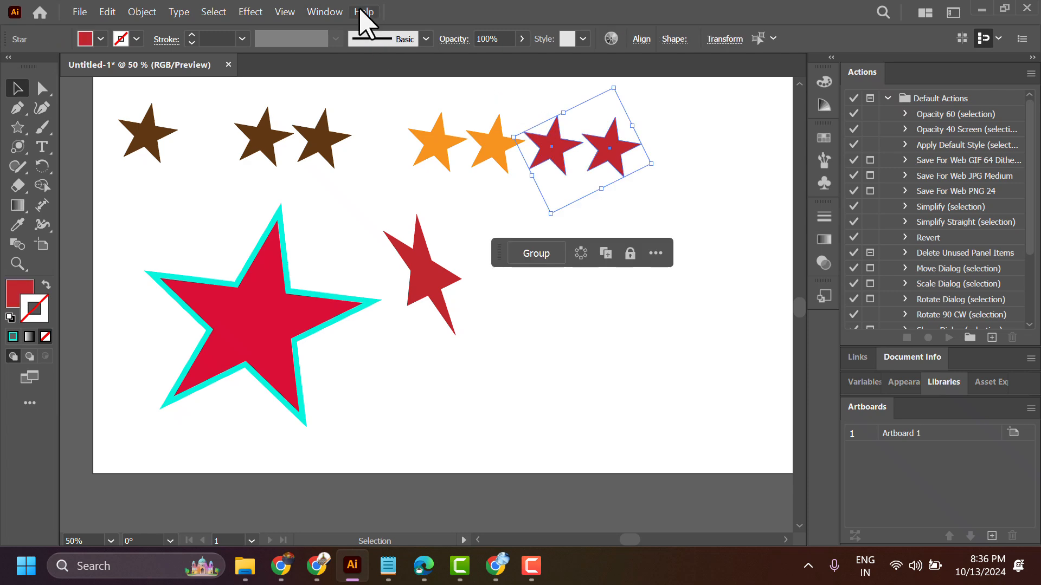
{"action": "left_click", "coordinate": [324, 12]}
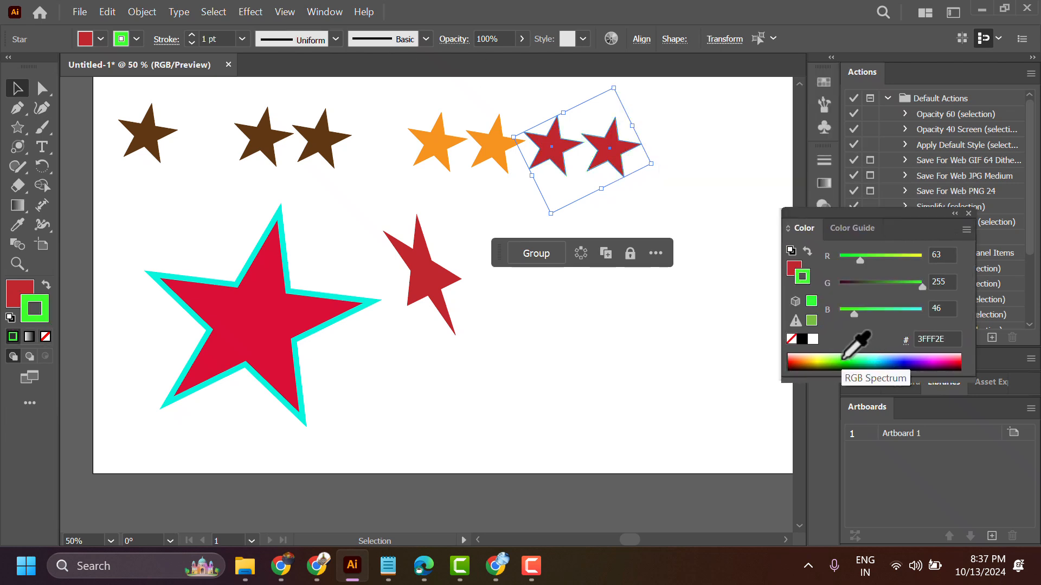
{"action": "left_click", "coordinate": [672, 153]}
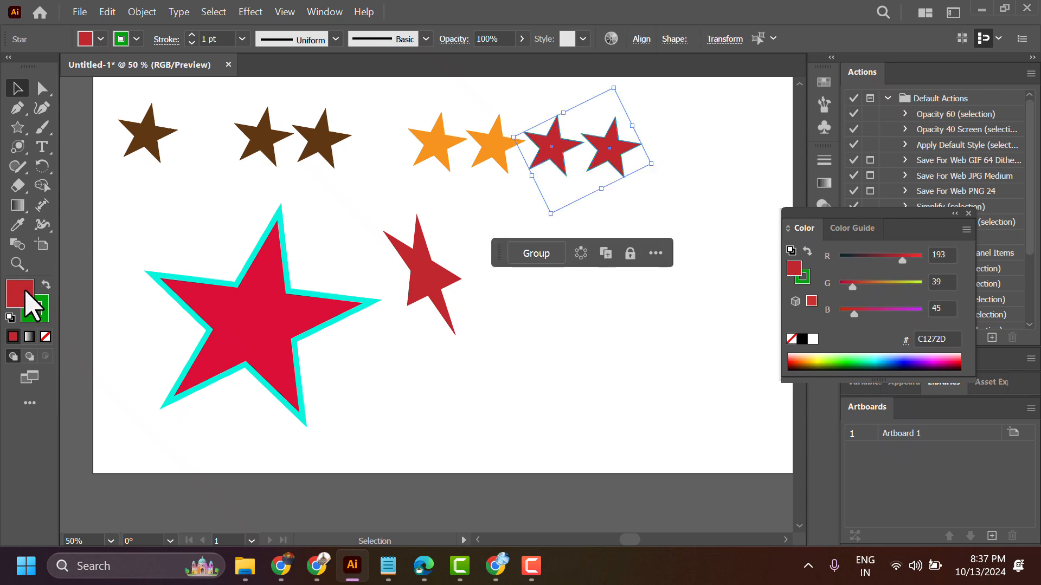
{"action": "mouse_move", "coordinate": [26, 312]}
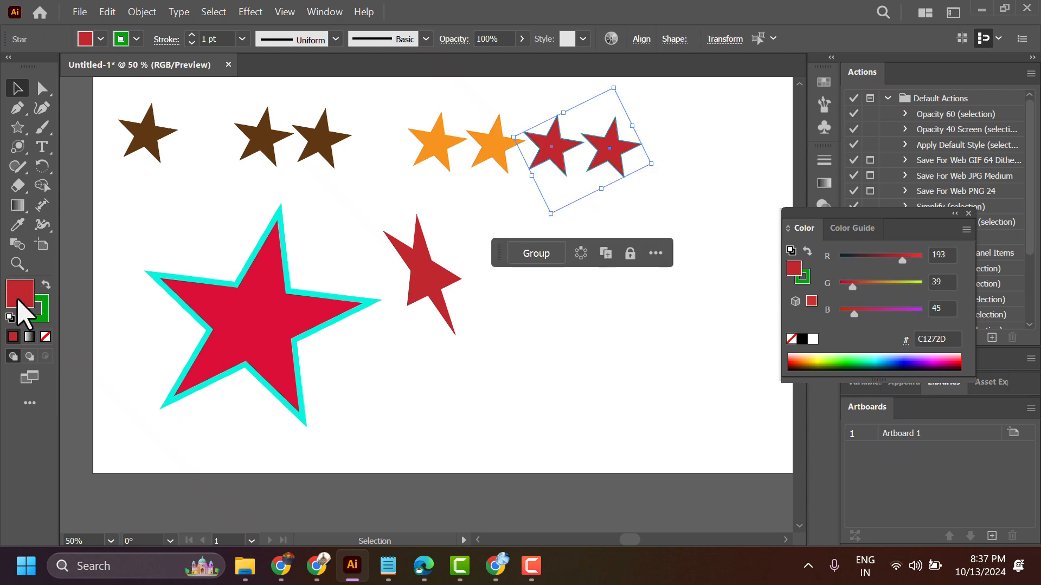
{"action": "mouse_move", "coordinate": [19, 294]}
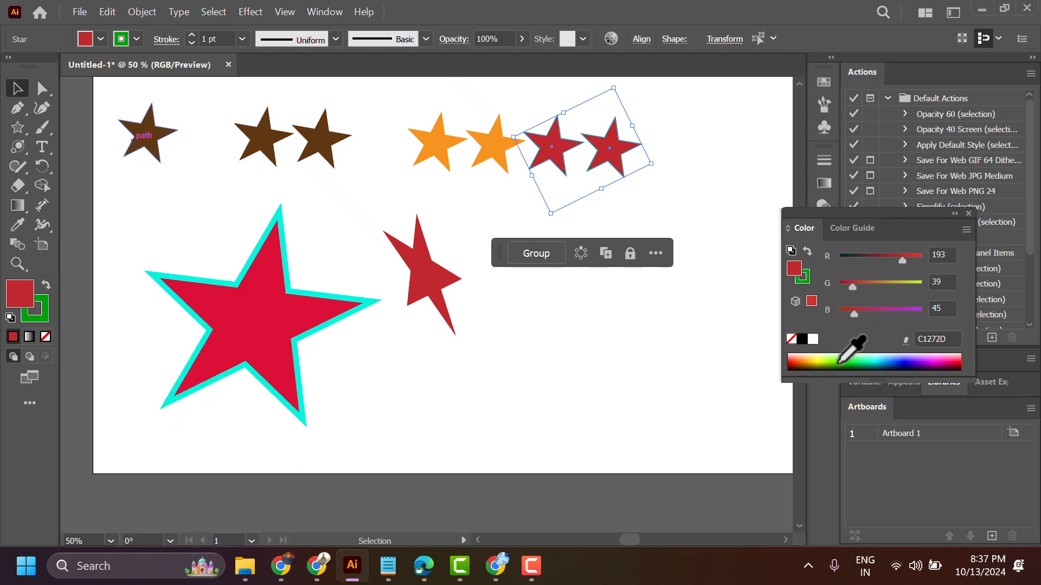
Scale the two stars up into the artboard middle and fill them orange after trying blue and green.
{"action": "left_click", "coordinate": [839, 363]}
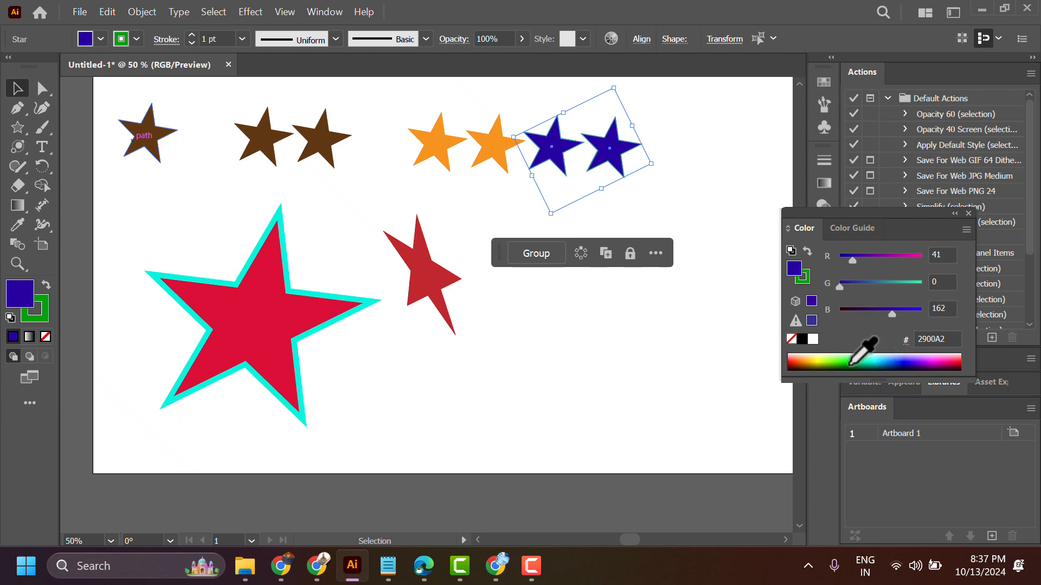
{"action": "left_click", "coordinate": [850, 363]}
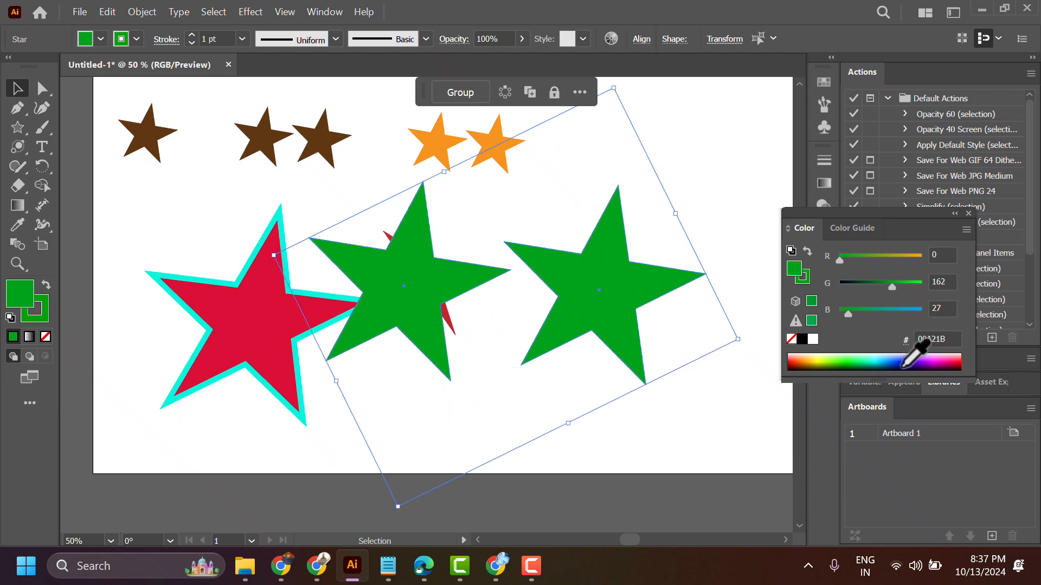
{"action": "left_click", "coordinate": [963, 360]}
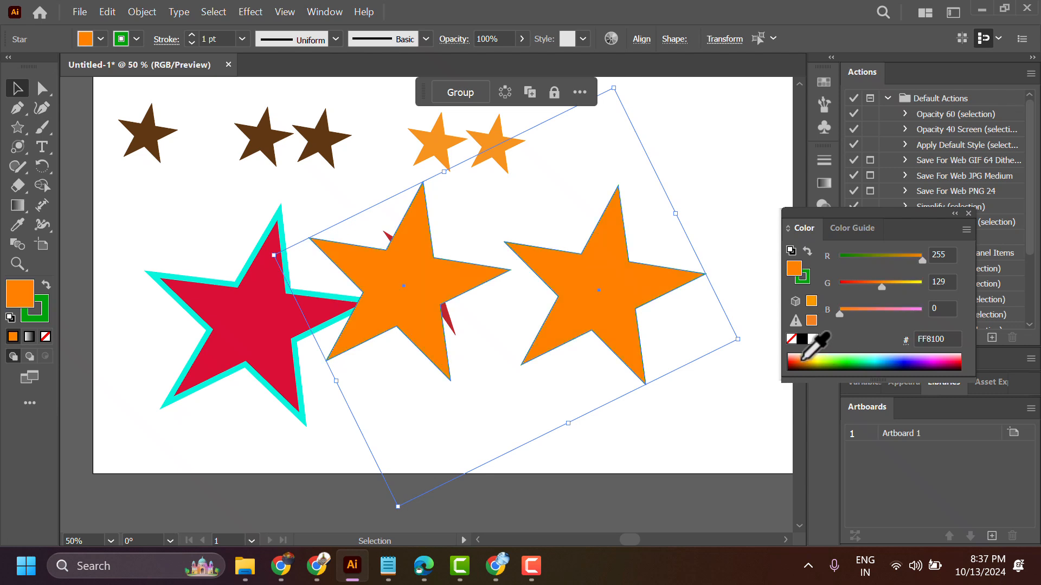
{"action": "mouse_move", "coordinate": [29, 338]}
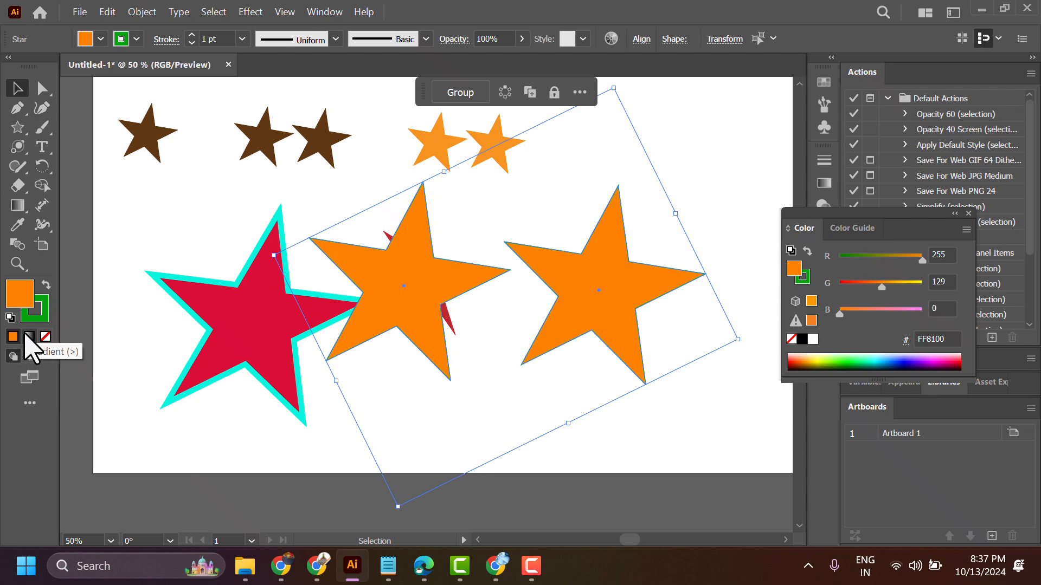
{"action": "mouse_move", "coordinate": [34, 348]}
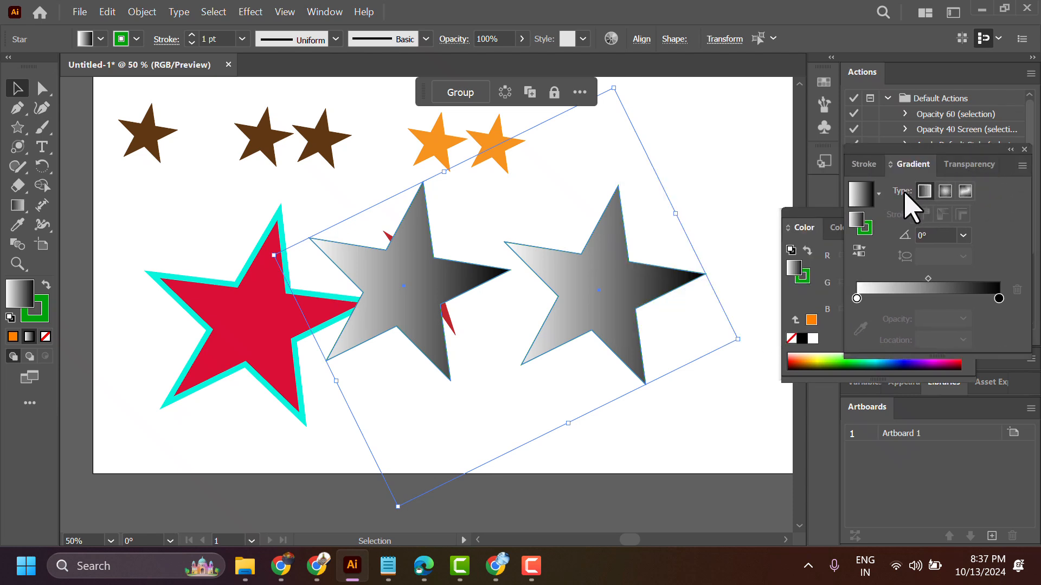
Fill both large stars with the blue Sky gradient preset set to Radial, after trying Summer.
{"action": "left_click", "coordinate": [875, 193]}
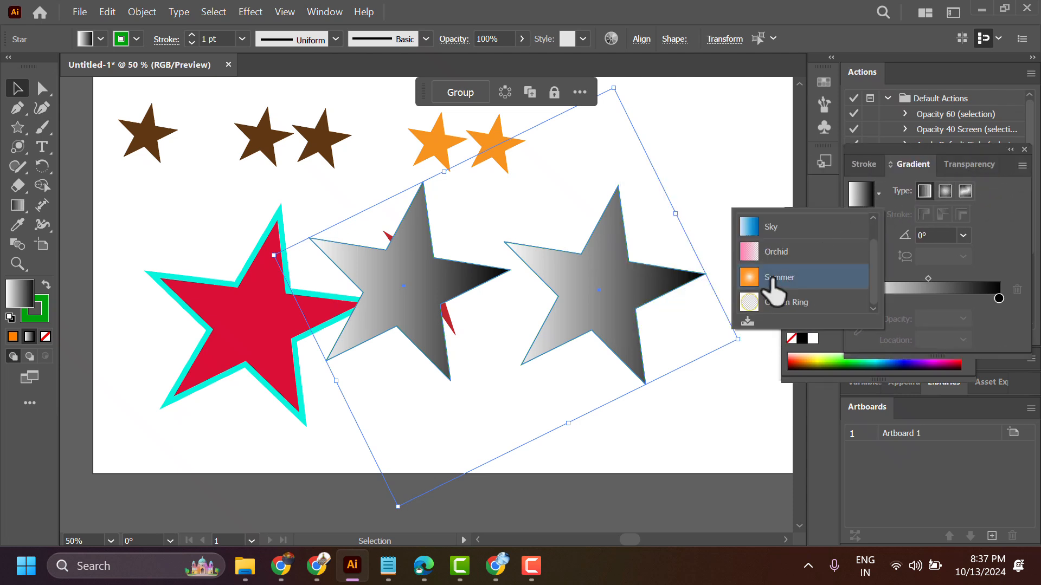
{"action": "left_click", "coordinate": [779, 278]}
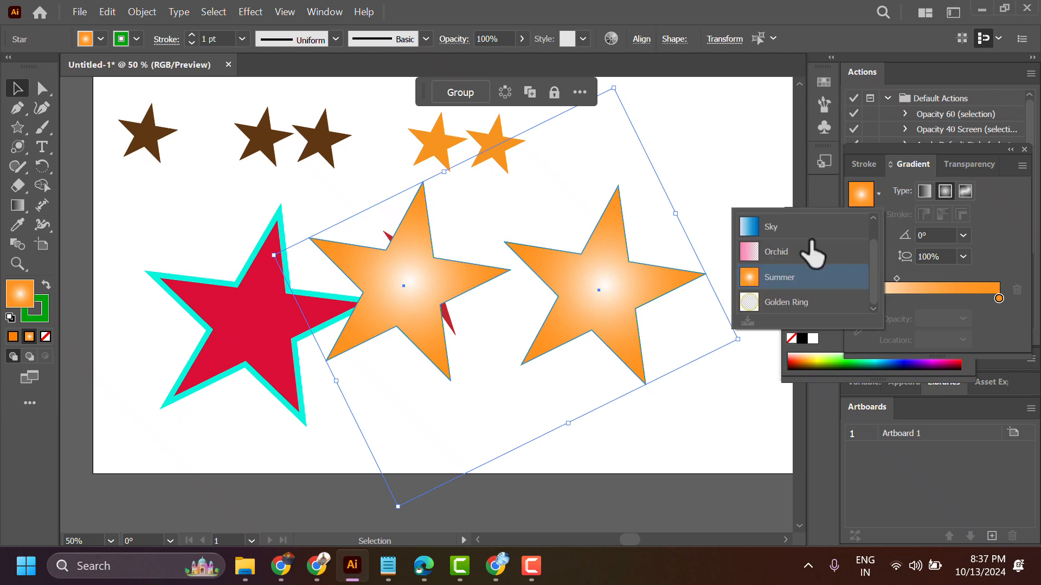
{"action": "mouse_move", "coordinate": [772, 319]}
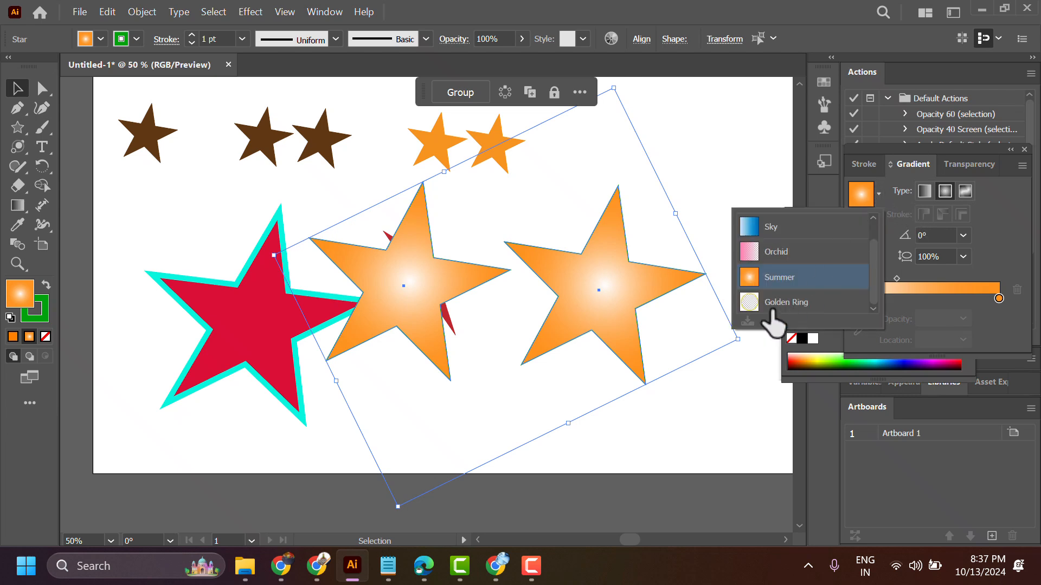
{"action": "left_click", "coordinate": [789, 303]}
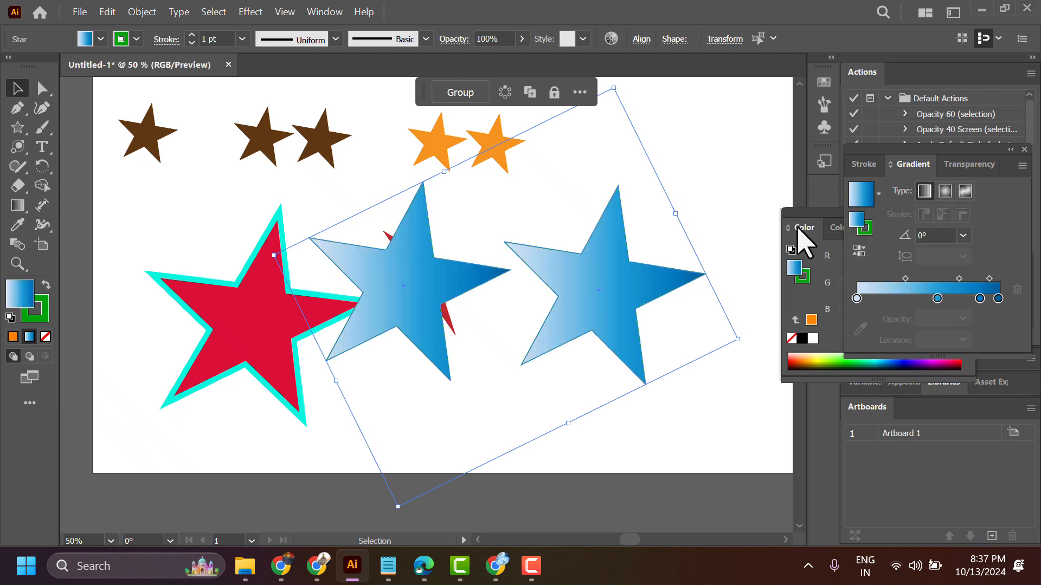
{"action": "left_click", "coordinate": [964, 191]}
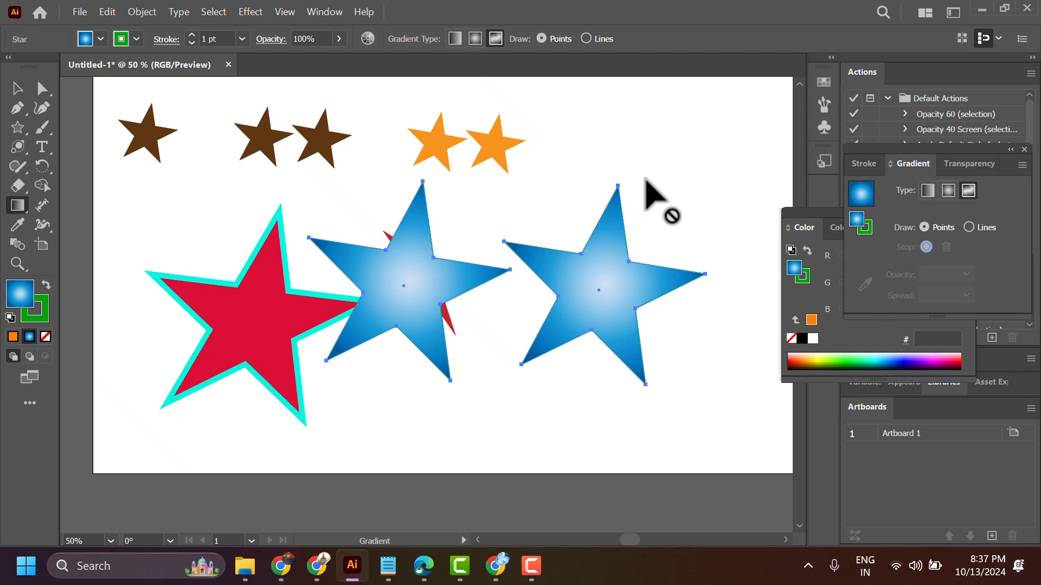
{"action": "mouse_move", "coordinate": [669, 403]}
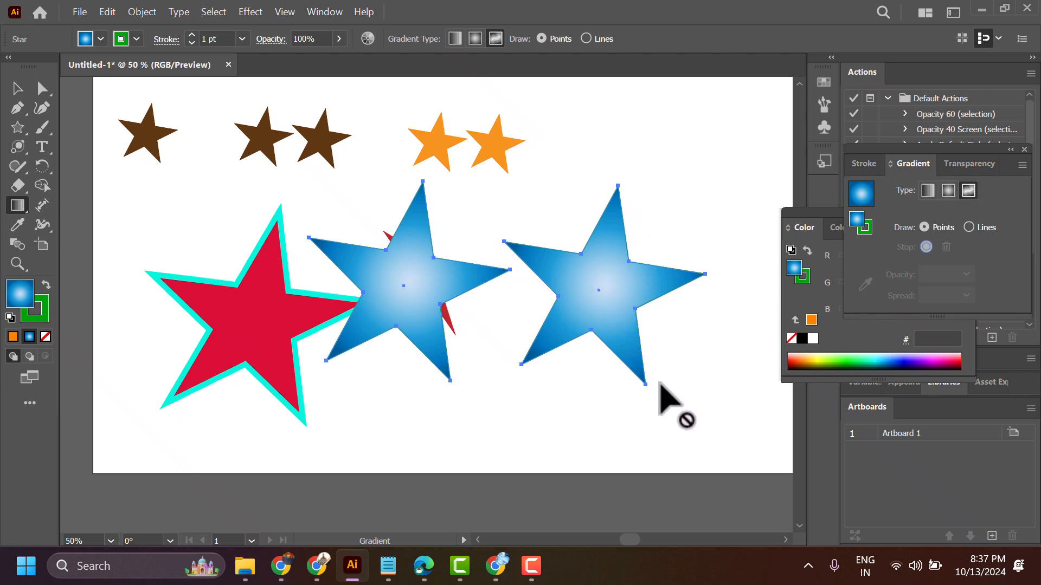